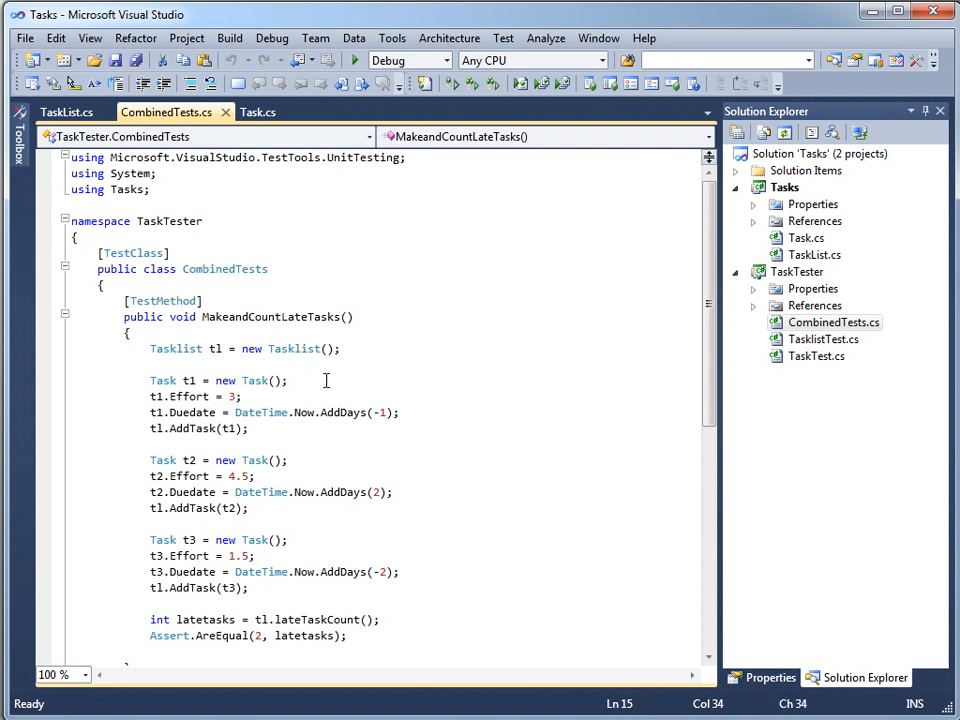
# Ctrl-click 'Task' in 'new Task()', check CombinedTests, then view the constructor setting a one-day due date
pyautogui.click(258, 380)
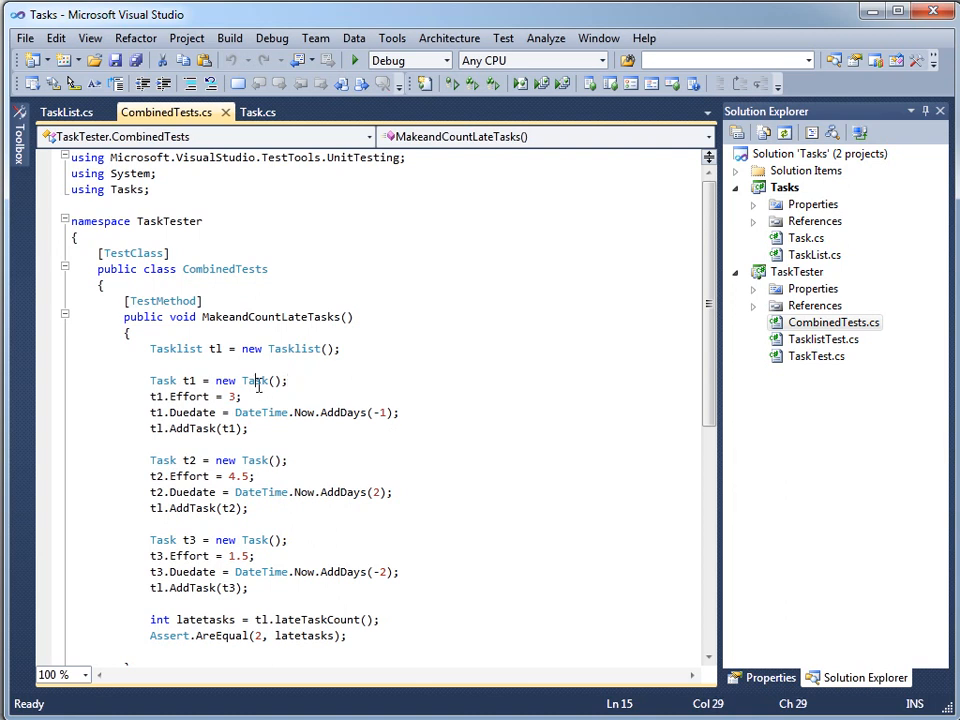
pyautogui.click(367, 532)
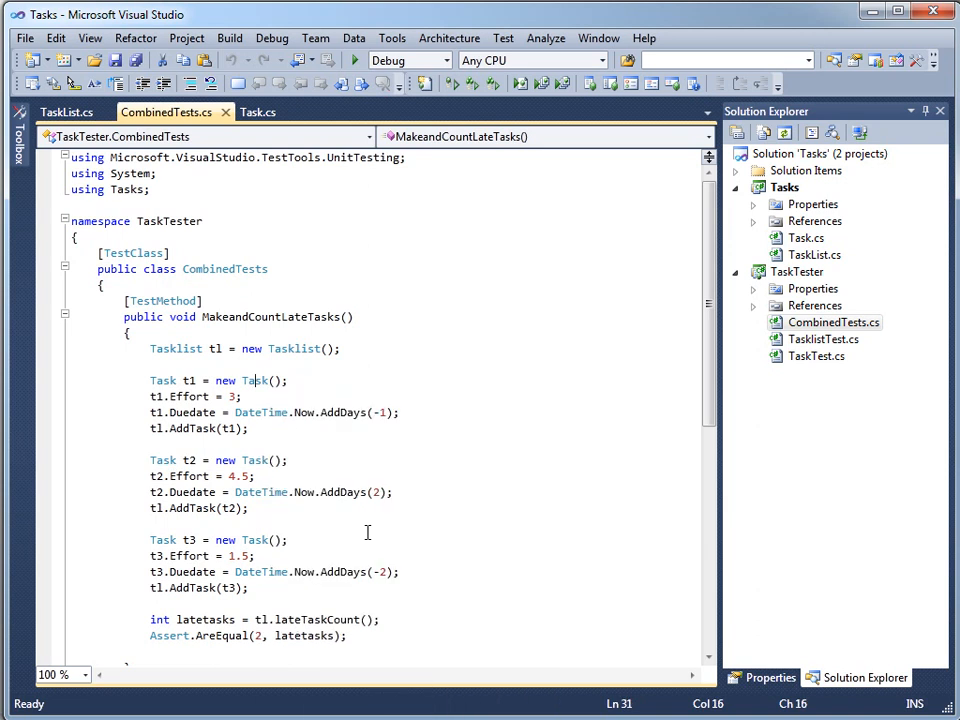
pyautogui.click(258, 111)
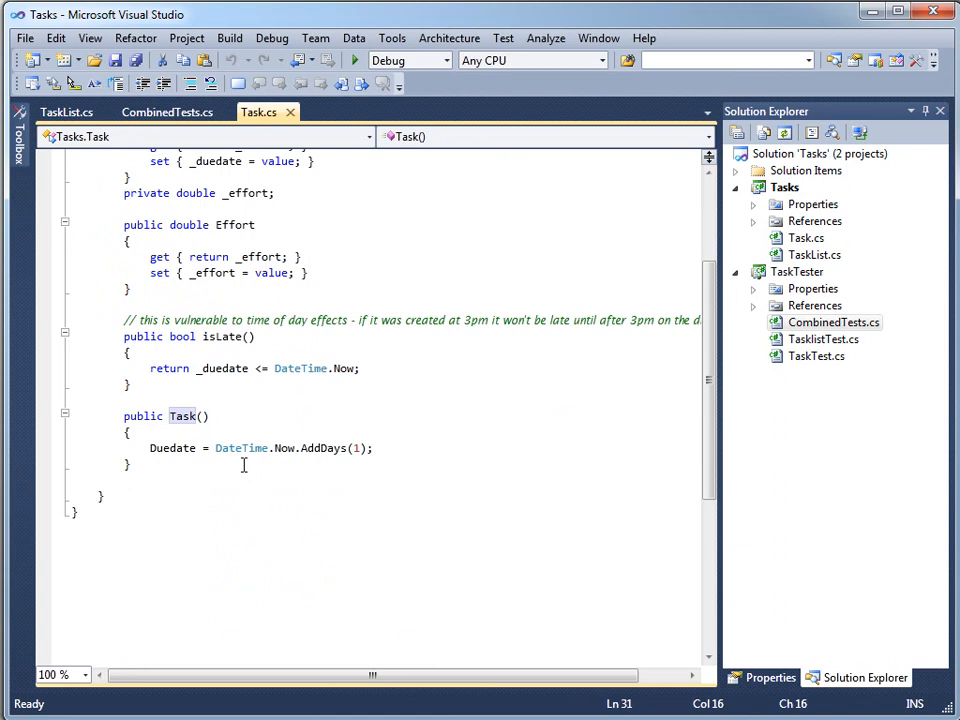
pyautogui.click(167, 111)
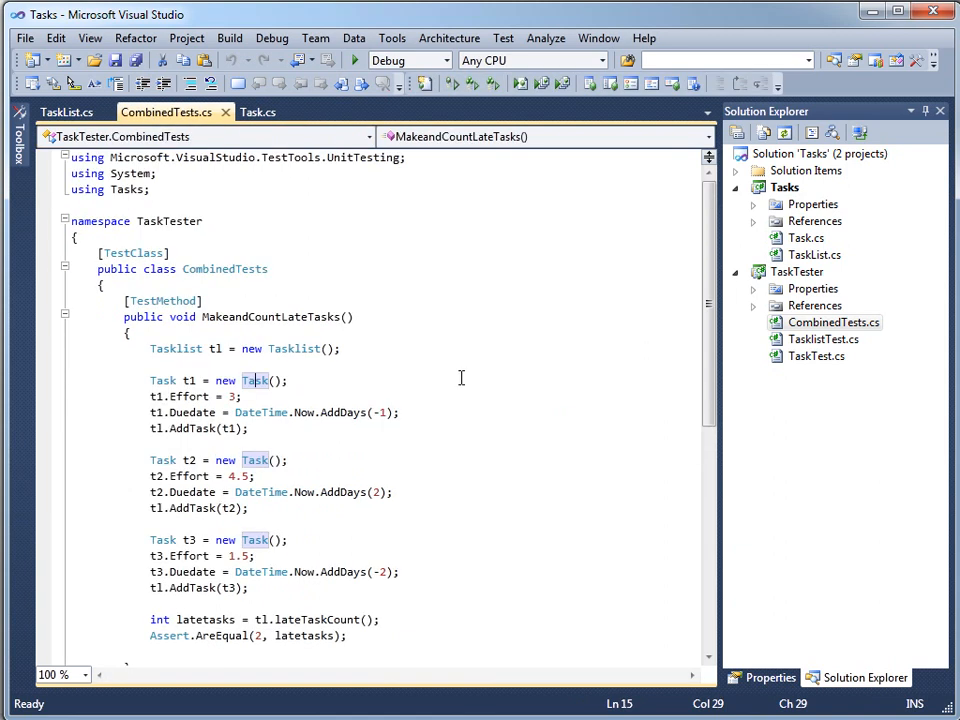
pyautogui.moveTo(492, 419)
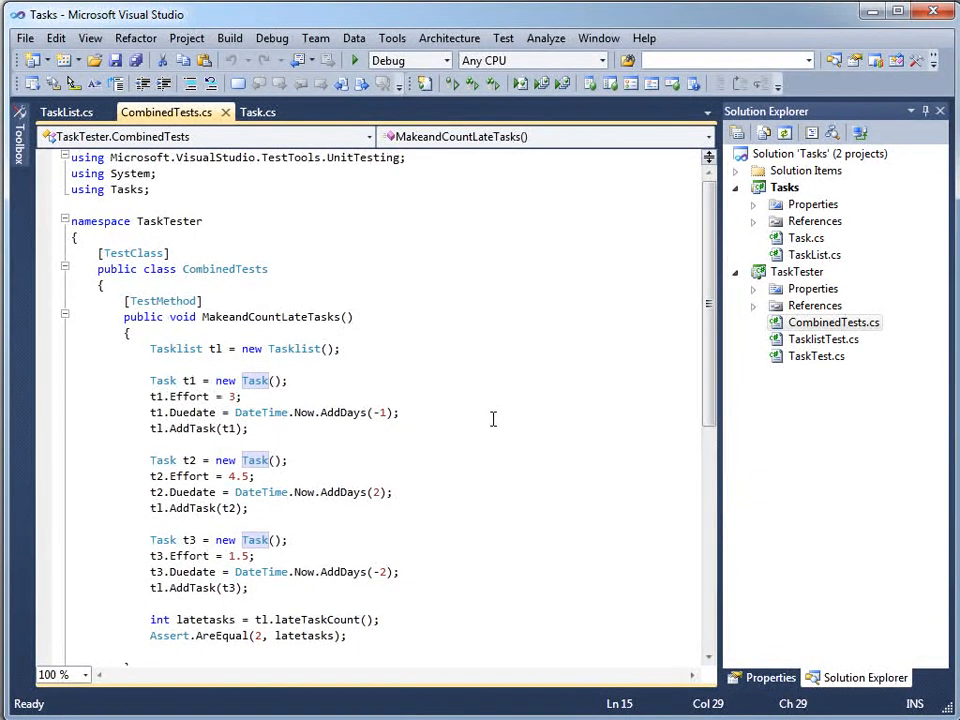
pyautogui.moveTo(358, 393)
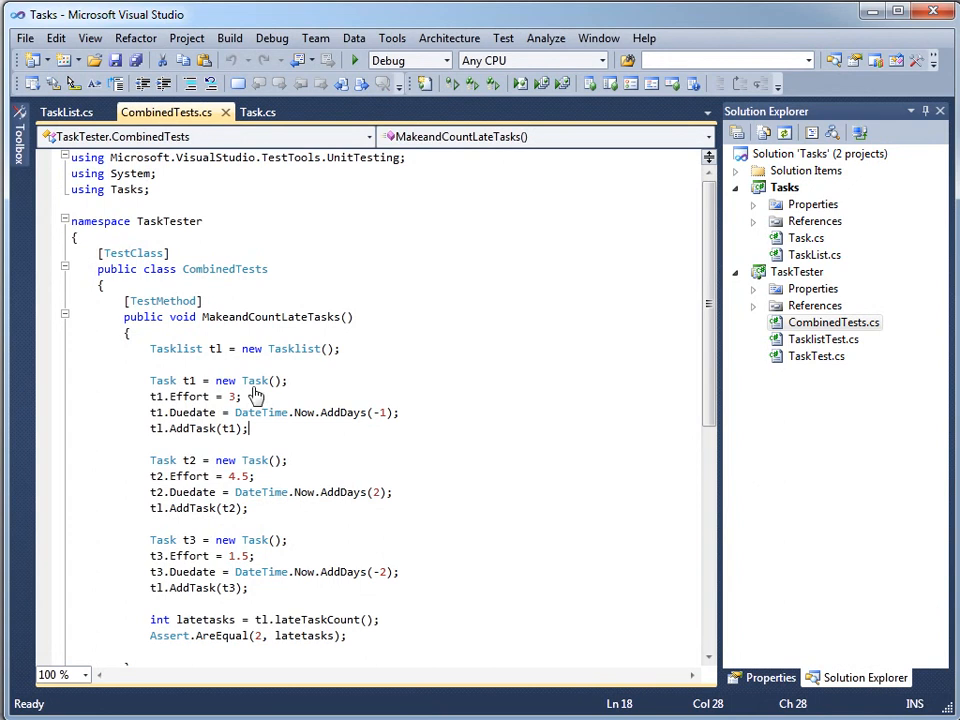
pyautogui.click(258, 111)
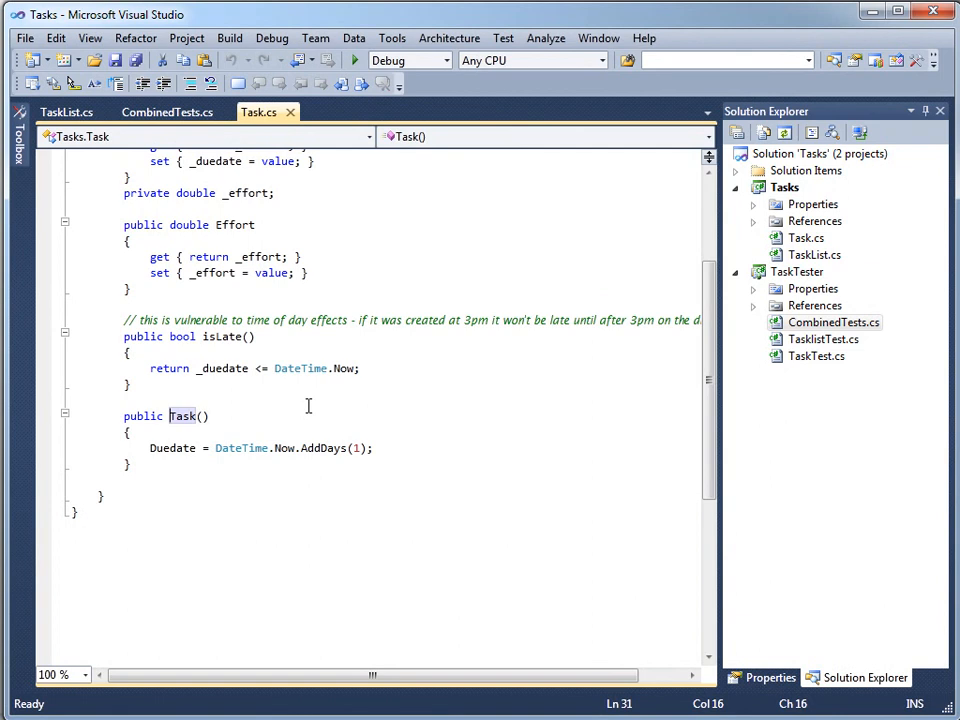
pyautogui.moveTo(347, 350)
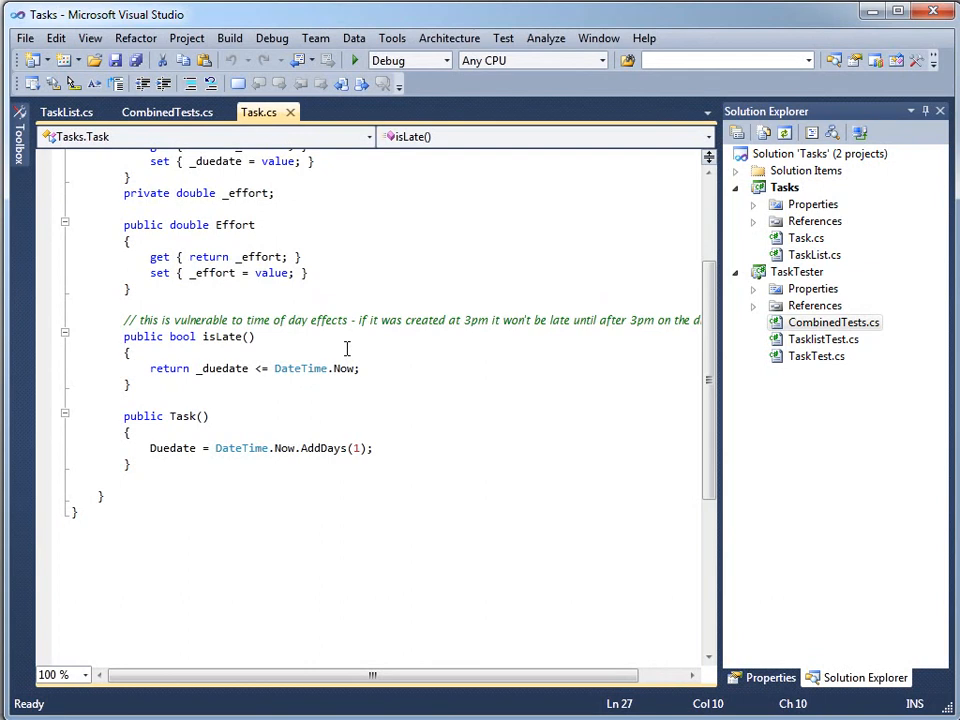
pyautogui.click(72, 368)
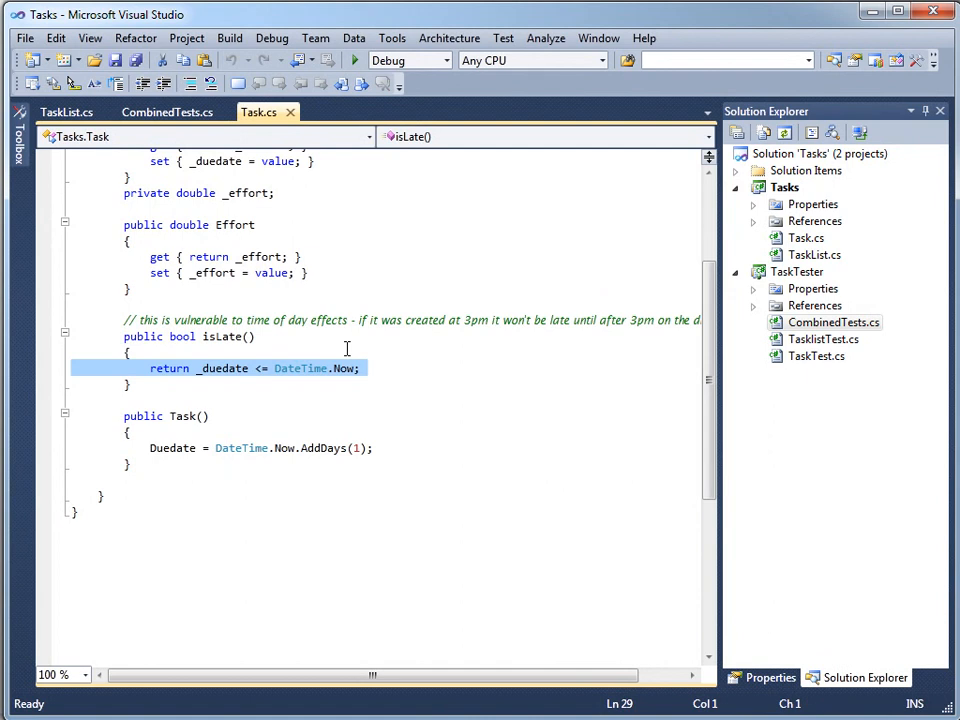
pyautogui.click(130, 352)
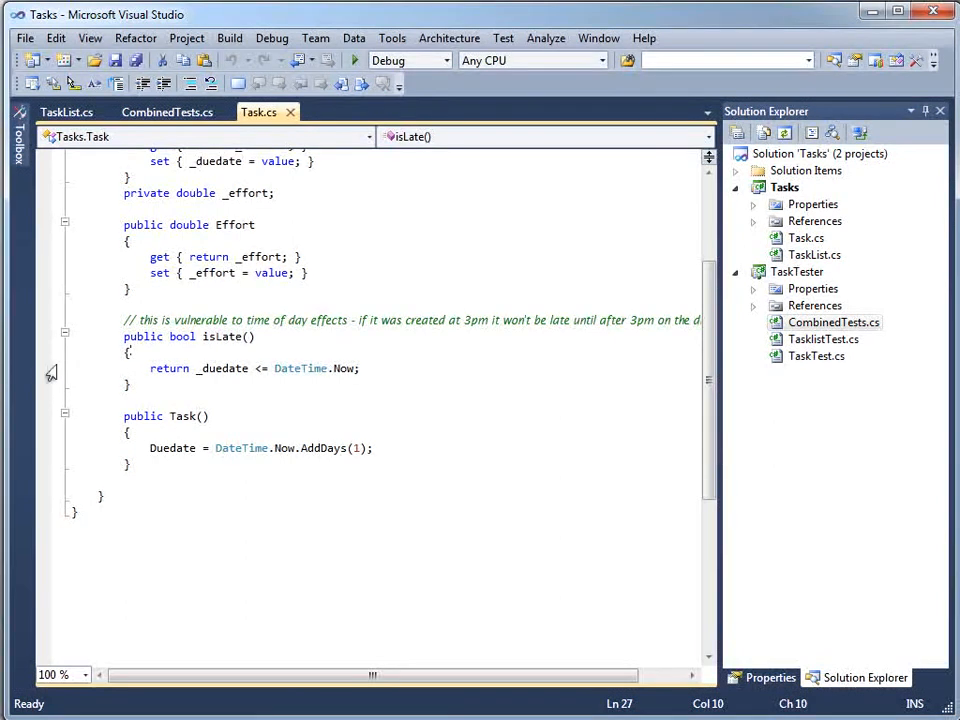
pyautogui.click(43, 369)
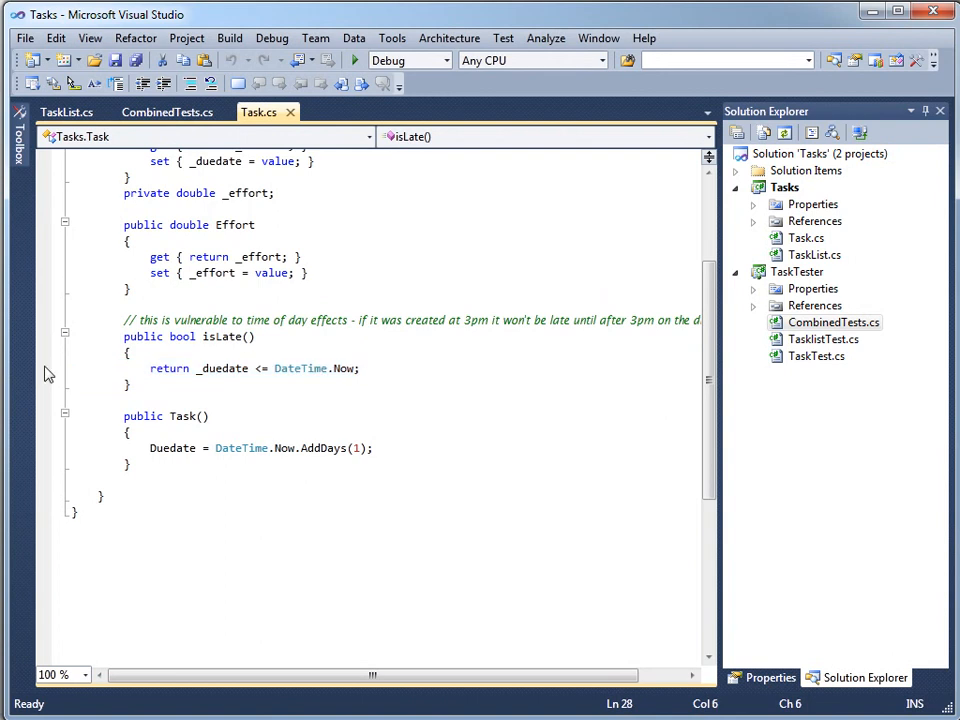
pyautogui.click(150, 368)
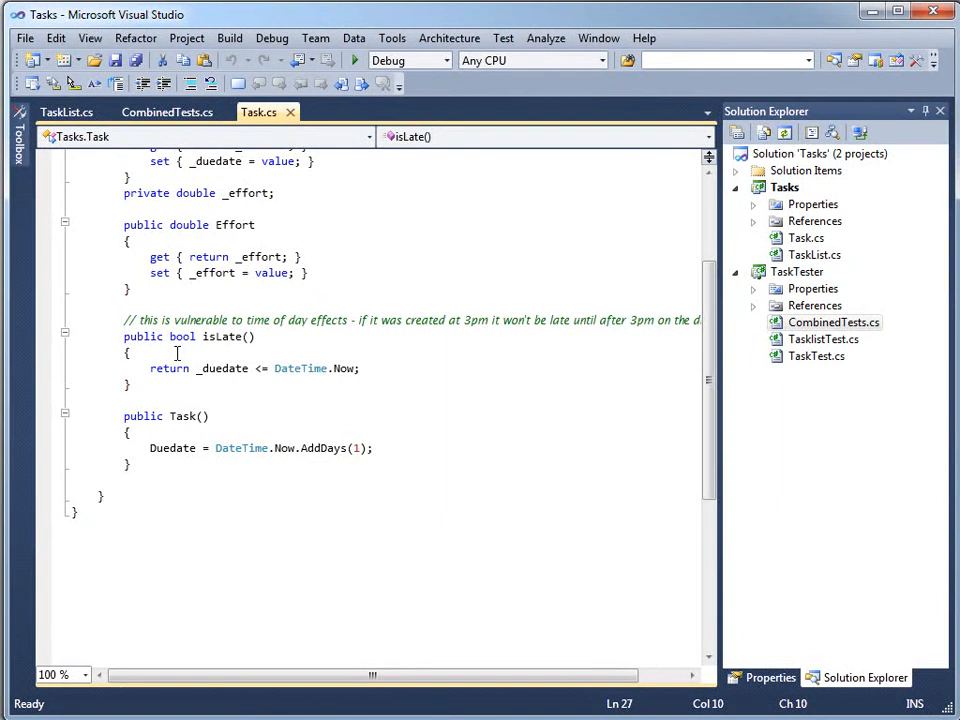
# Return to CombinedTests.cs, then bring up TaskList.cs with its constructor, AddTask and lateTaskCount
pyautogui.click(130, 352)
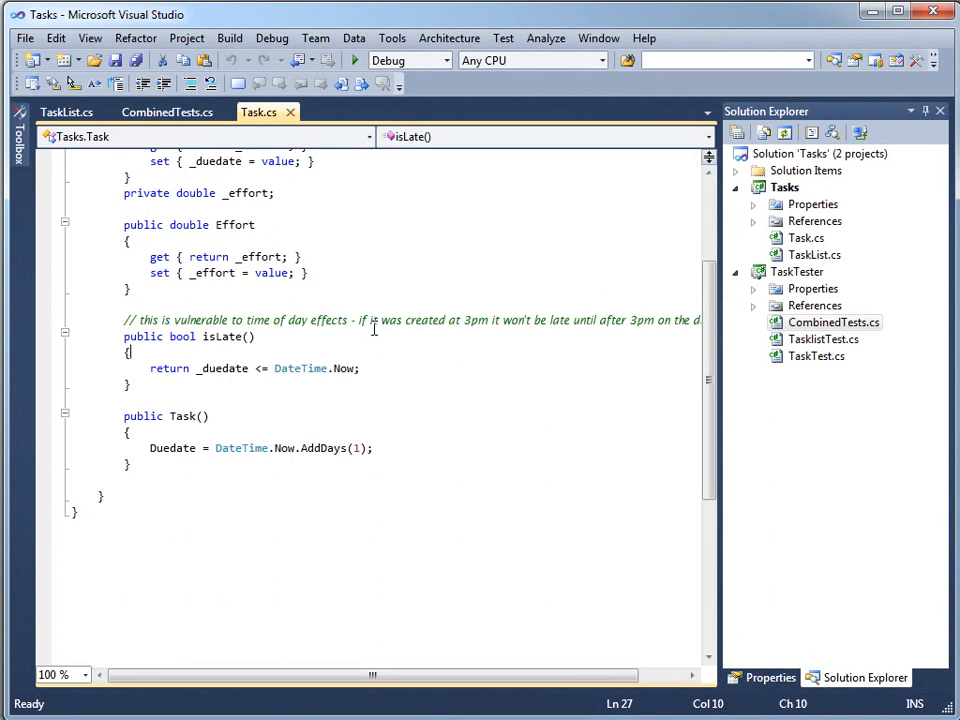
pyautogui.moveTo(378, 343)
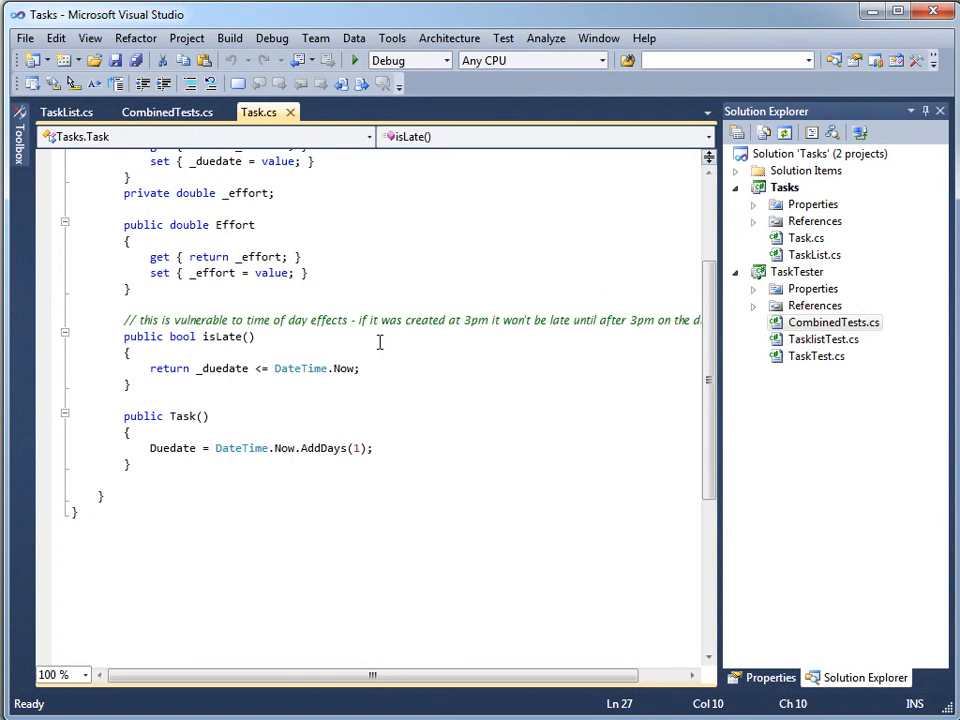
pyautogui.moveTo(365, 341)
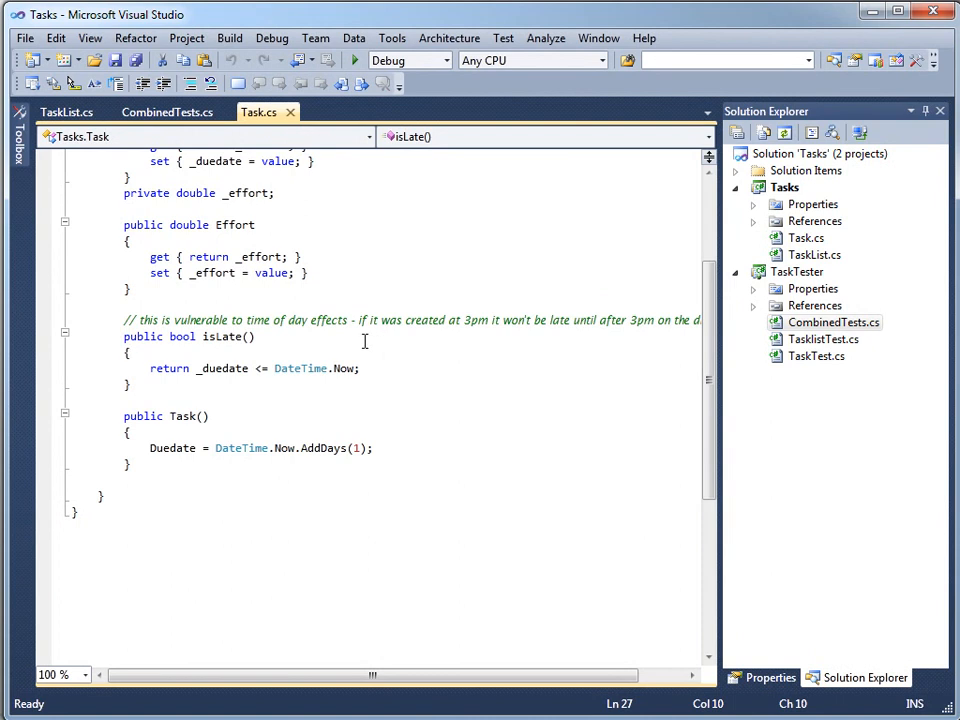
pyautogui.click(167, 111)
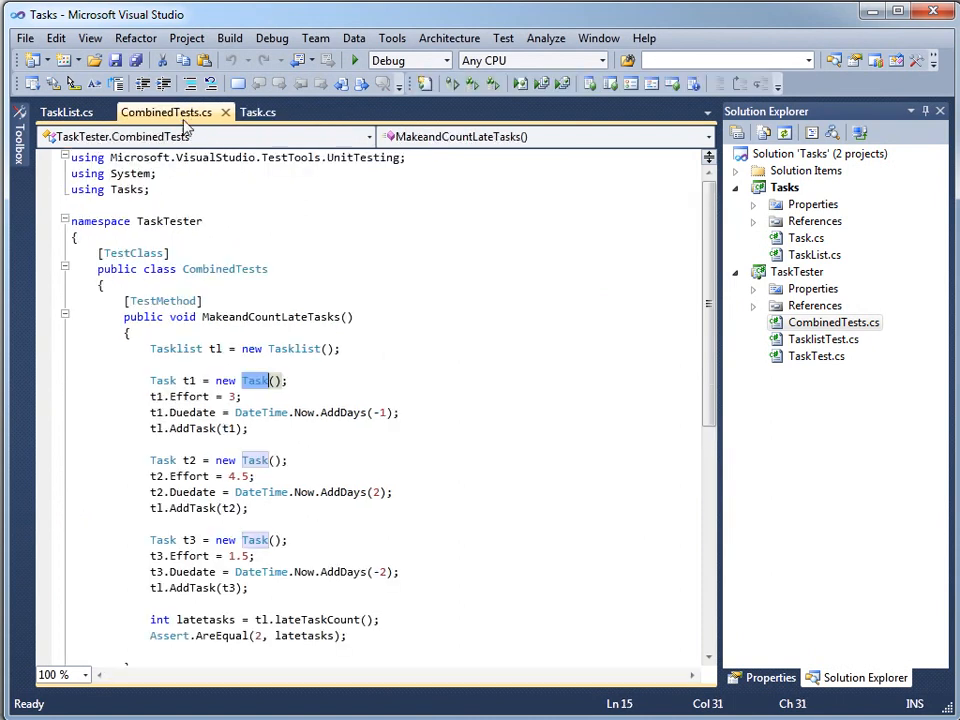
pyautogui.click(66, 111)
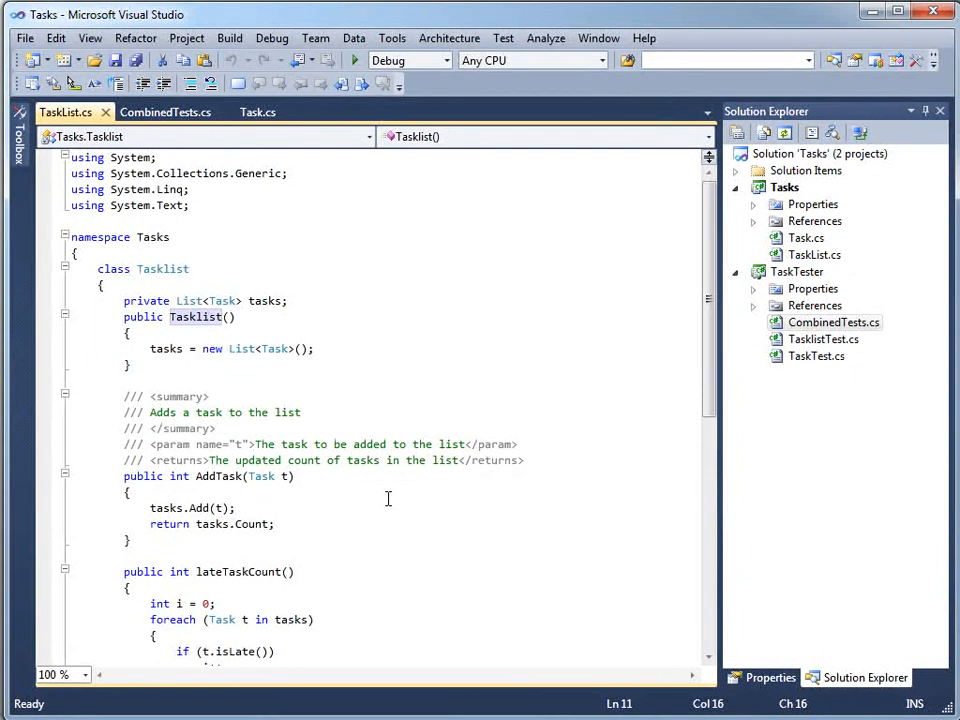
# Switch between Task.cs and TaskList.cs, ending on Task.cs showing isLate and the constructor
pyautogui.click(257, 111)
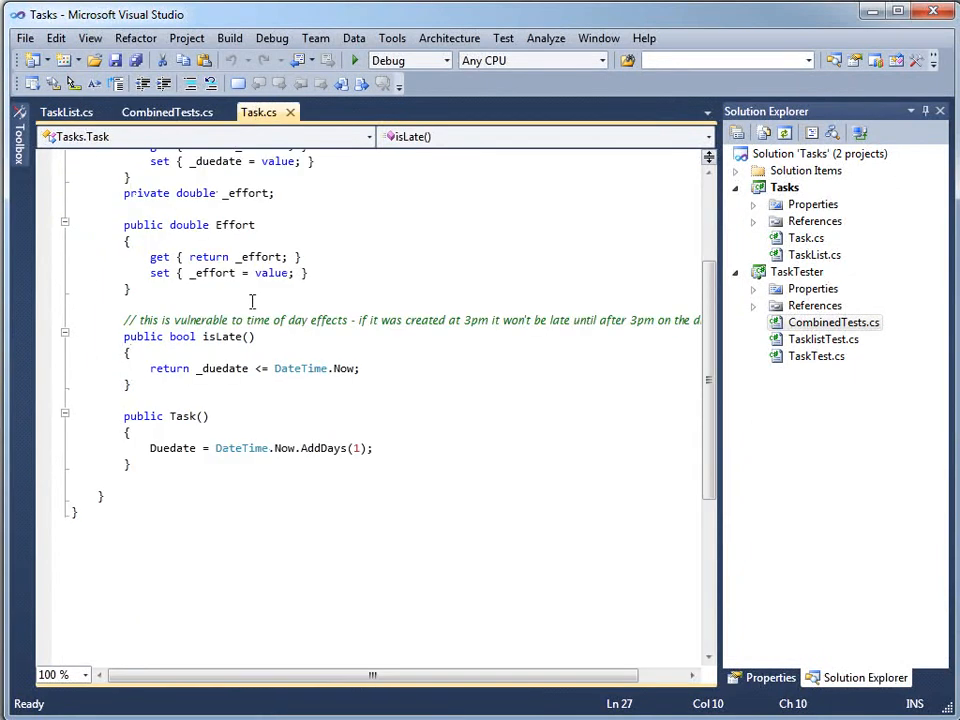
pyautogui.click(66, 111)
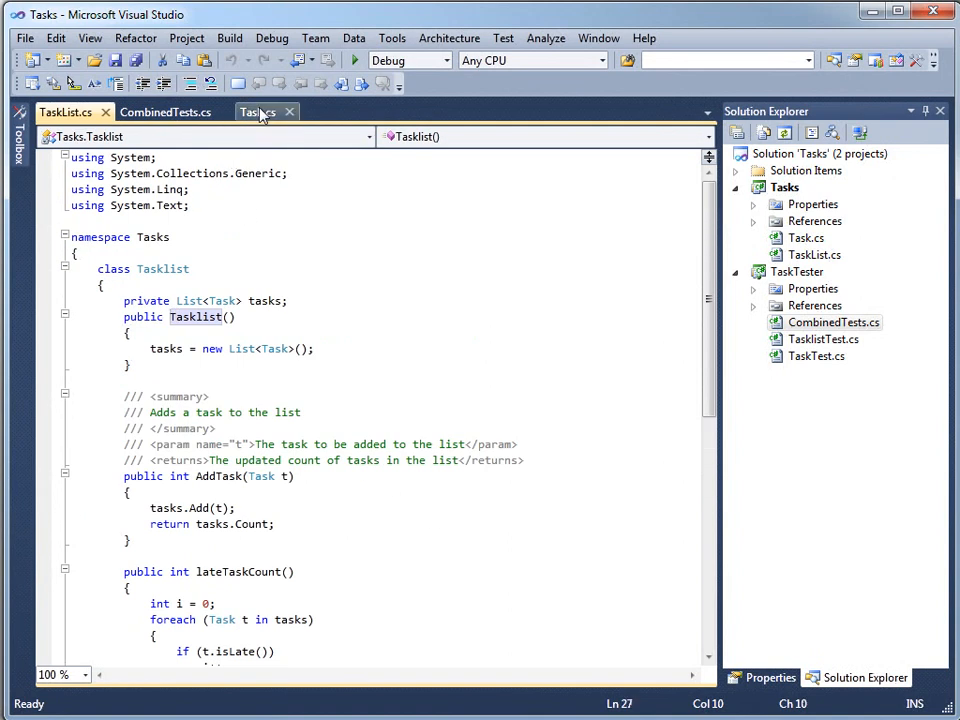
pyautogui.click(258, 111)
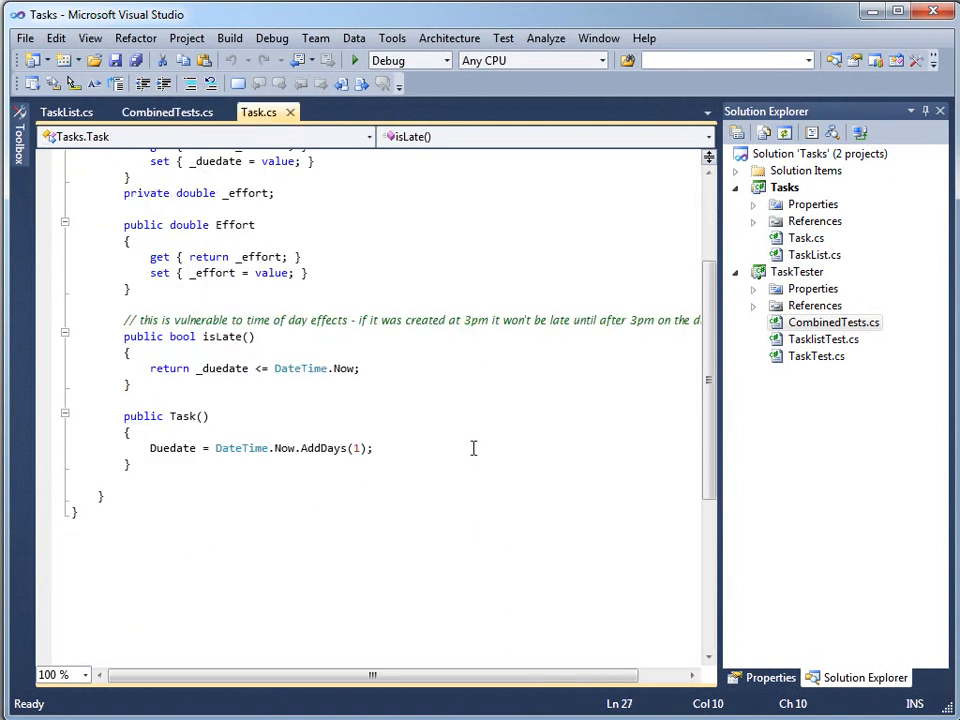